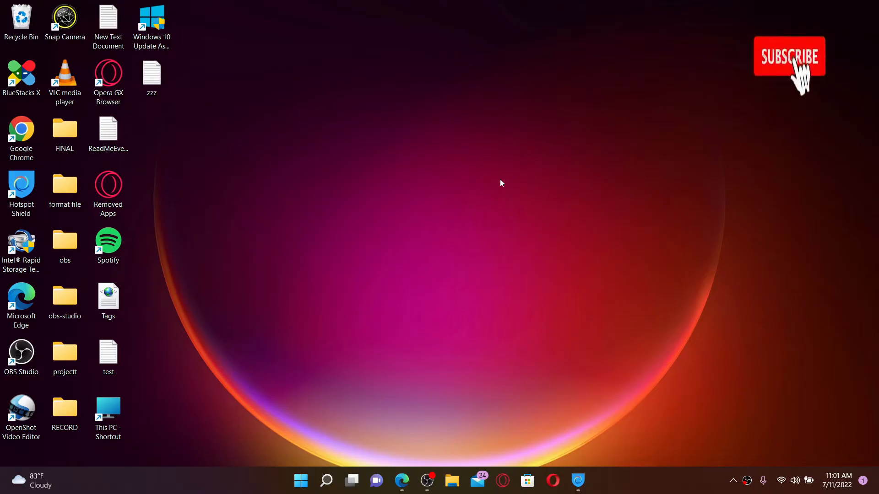
Step: Launch Microsoft Edge and navigate to hulu.com to reach the Hulu welcome page
{"action": "left_click", "coordinate": [789, 56]}
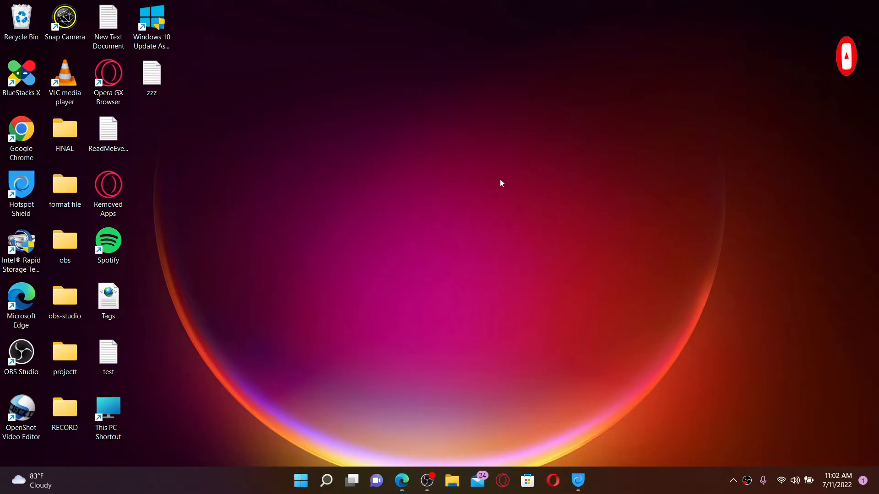
{"action": "left_click", "coordinate": [401, 481]}
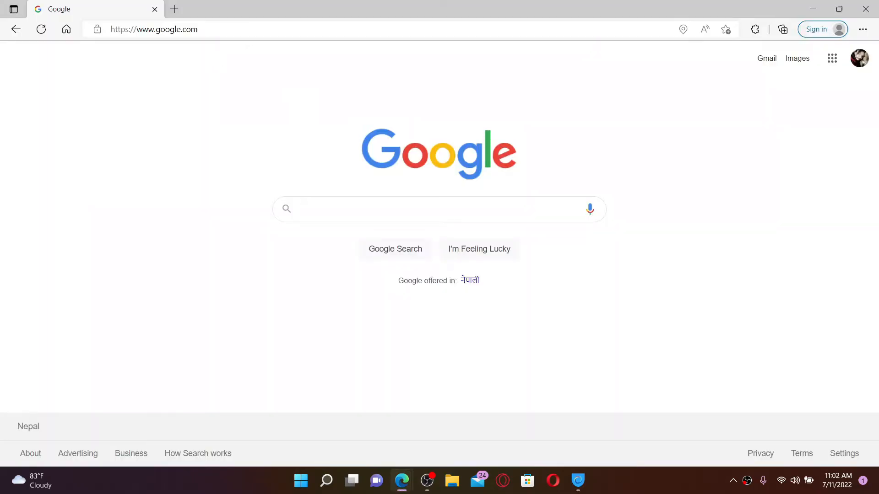
{"action": "left_click", "coordinate": [154, 30]}
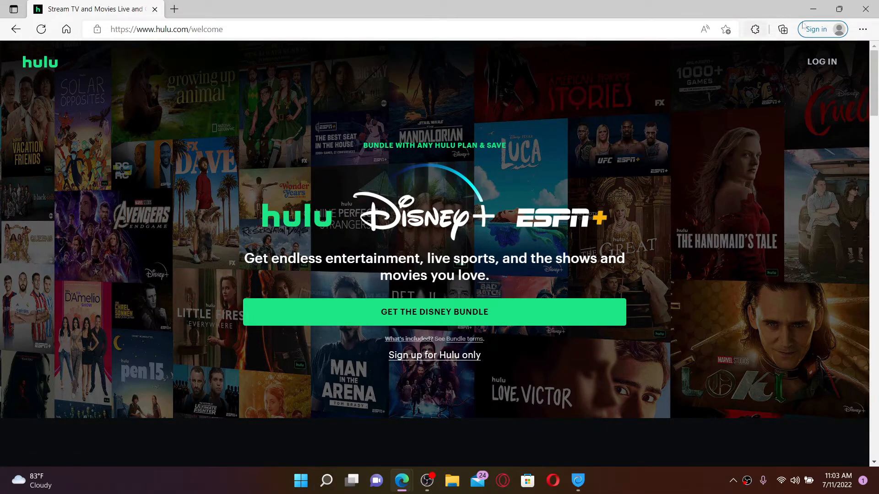
{"action": "mouse_move", "coordinate": [822, 61]}
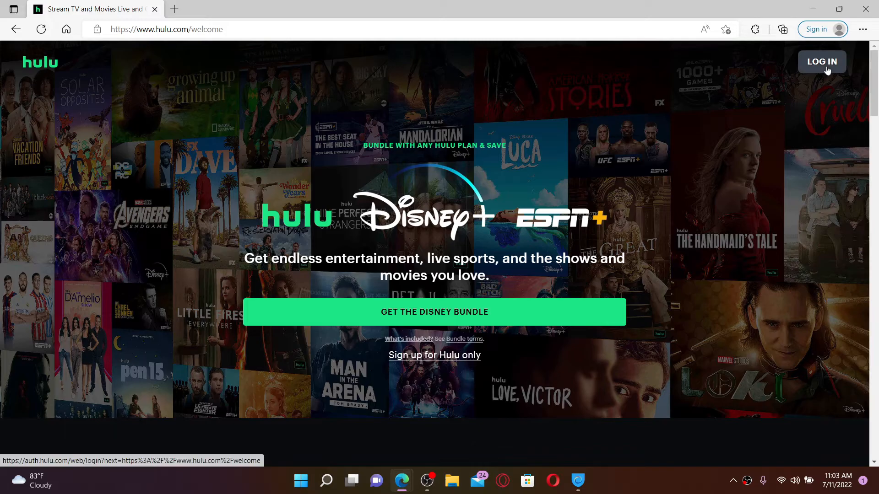
Step: Fill the Hulu login form with the saved account email and password, leaving it ready to submit
{"action": "left_click", "coordinate": [821, 61]}
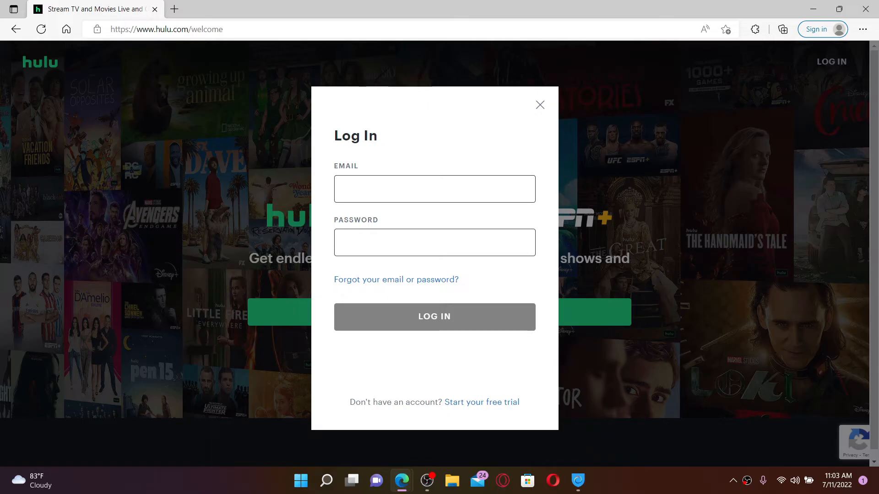
{"action": "left_click", "coordinate": [434, 189]}
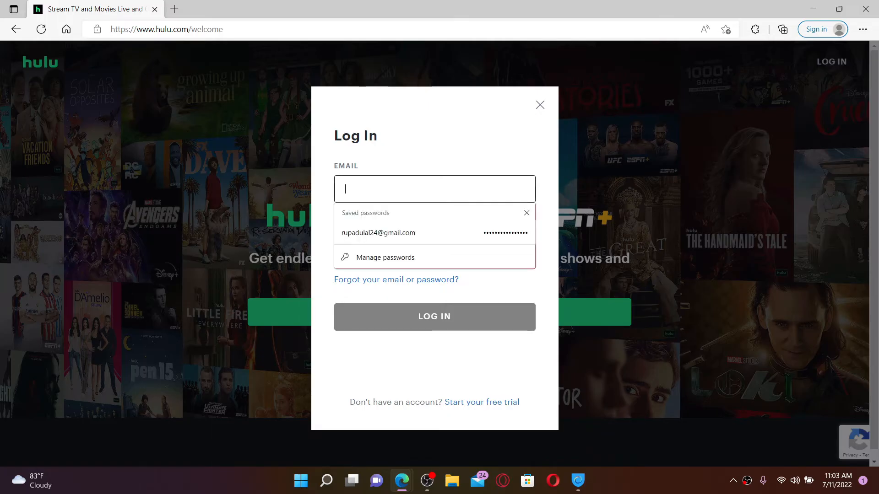
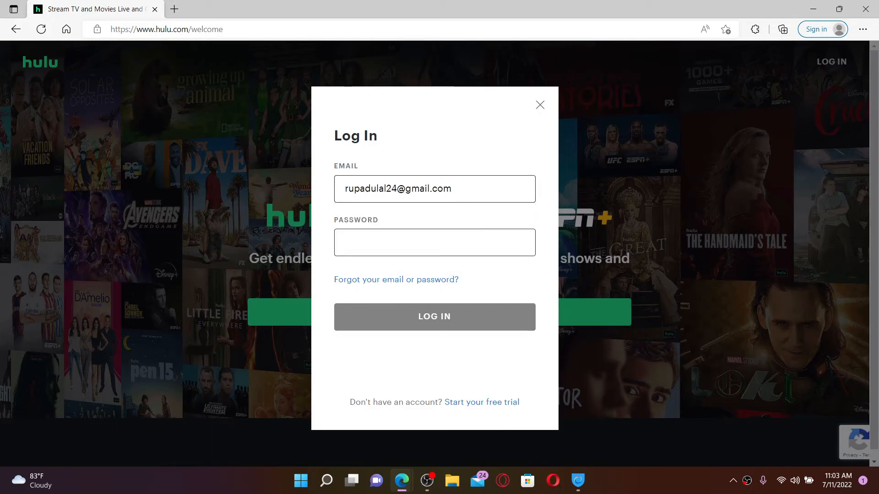
{"action": "type", "text": "password"}
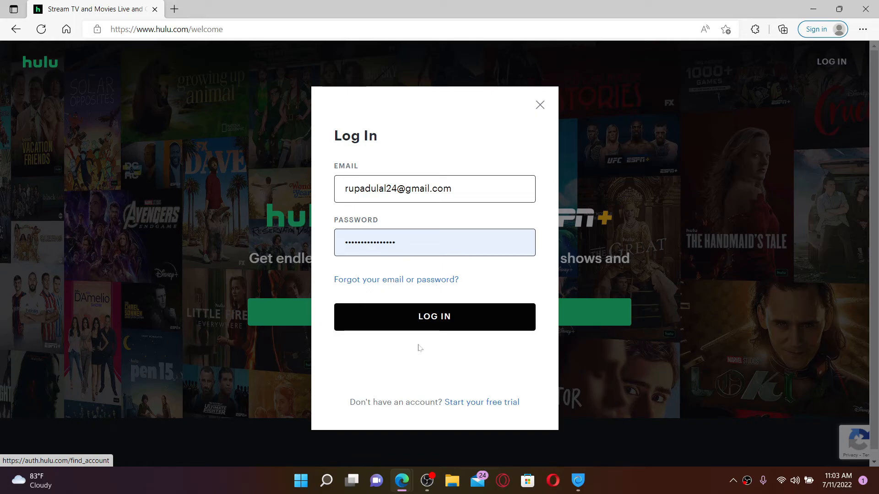
{"action": "mouse_move", "coordinate": [476, 408]}
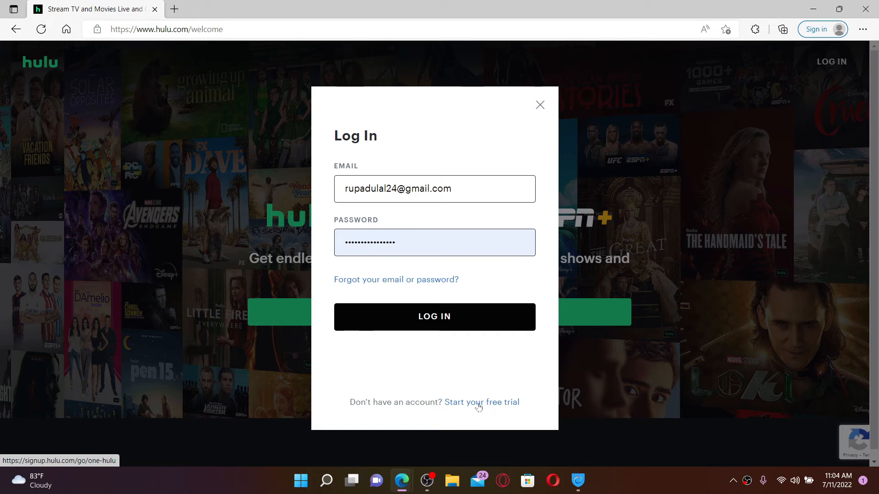
{"action": "mouse_move", "coordinate": [456, 211]}
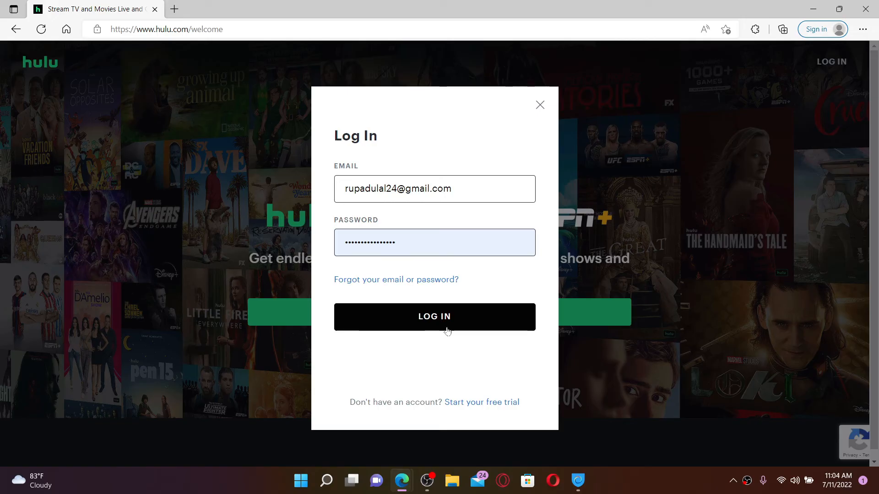
{"action": "mouse_move", "coordinate": [447, 326]}
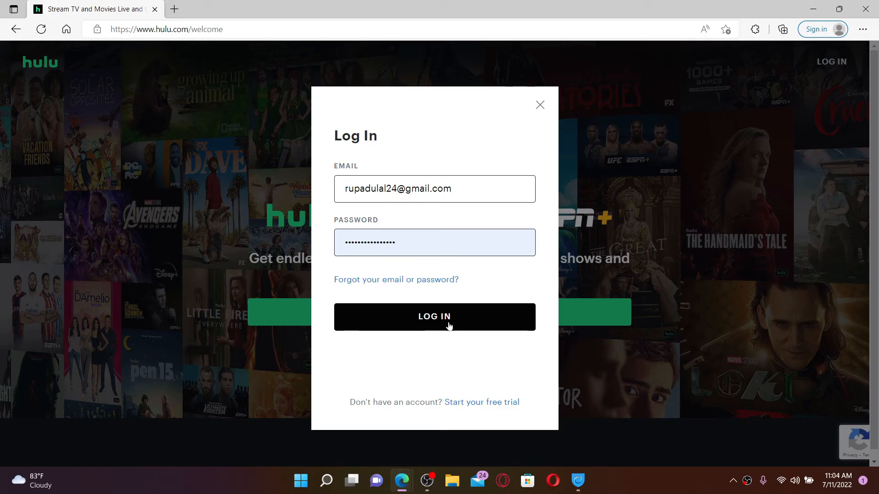